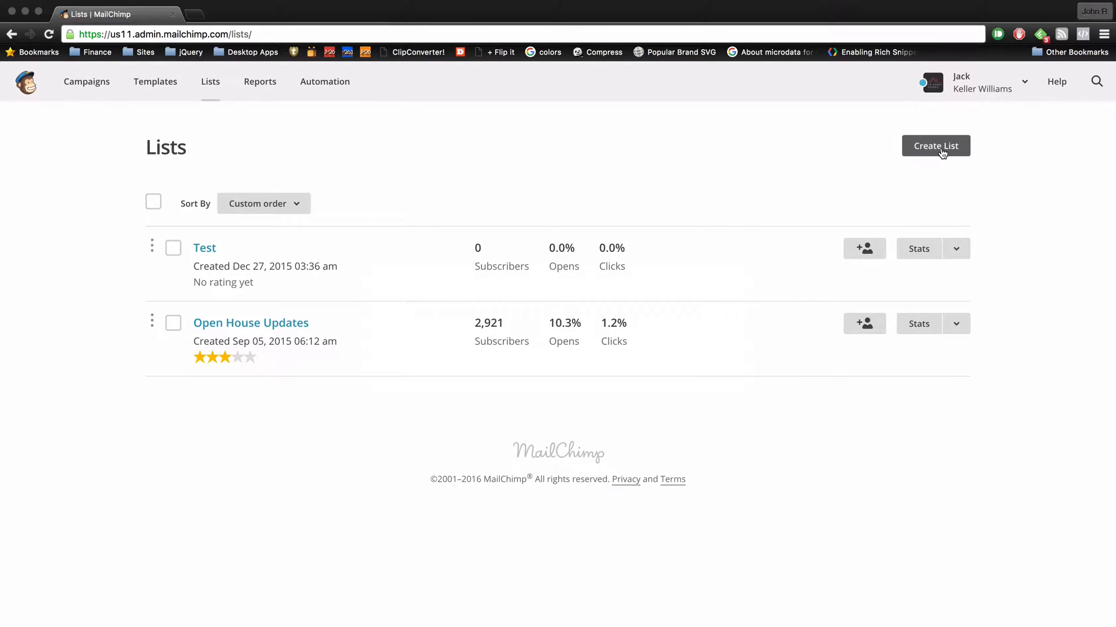
- Start a new MailChimp list, choosing a brand-new list rather than groups
left_click(935, 146)
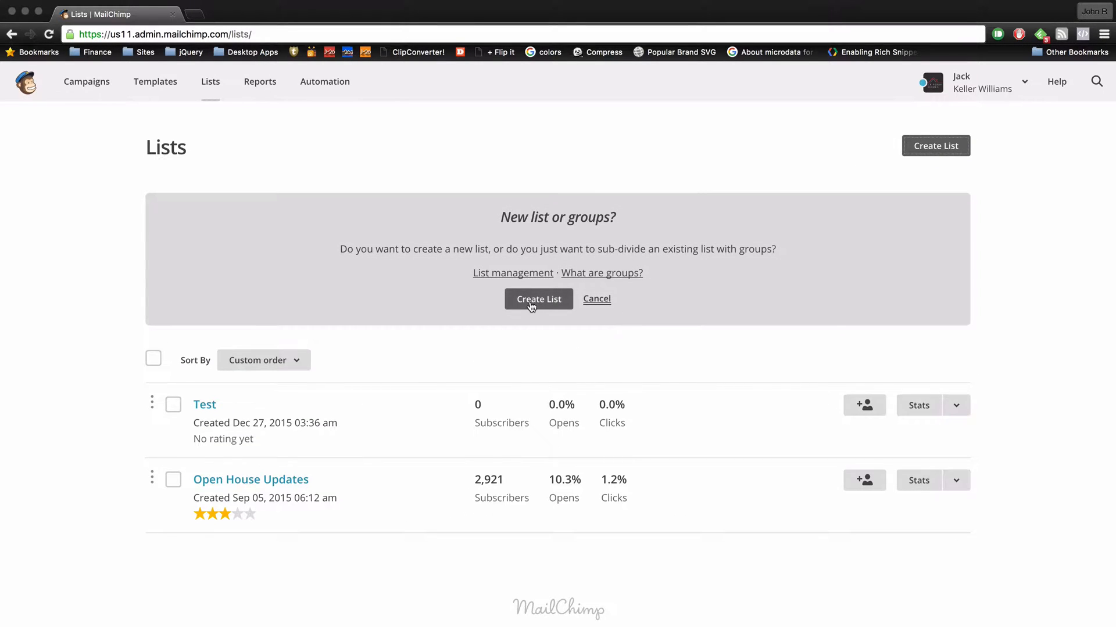
left_click(538, 299)
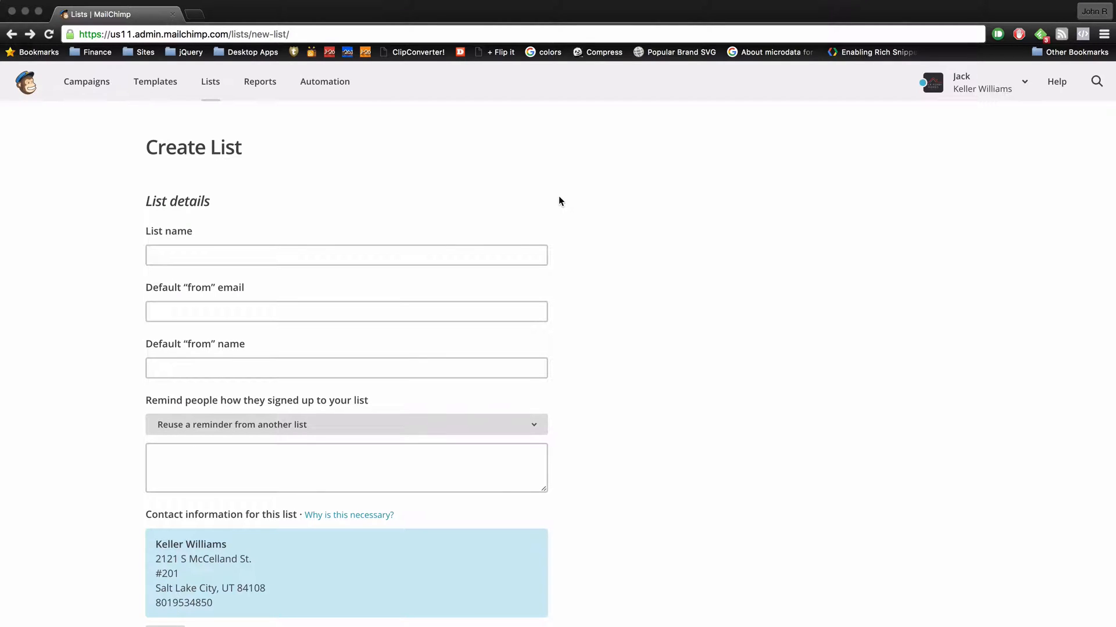
- Enter list name 'Open Houses', sender email jackperry, sender name and a website signup reminder
left_click(346, 255)
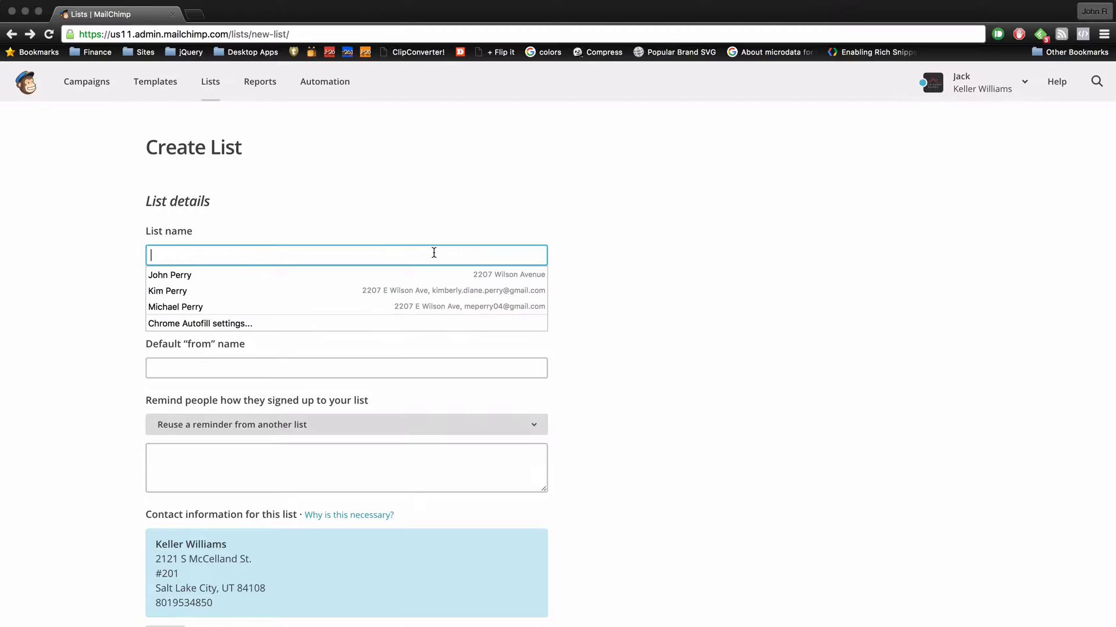
type("Open Houses")
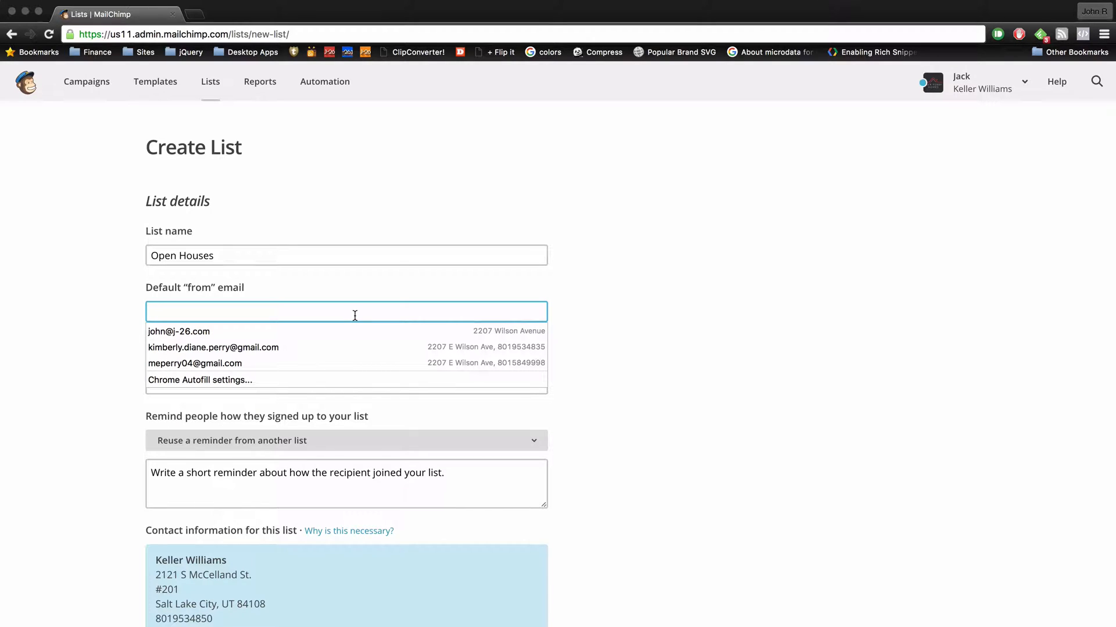
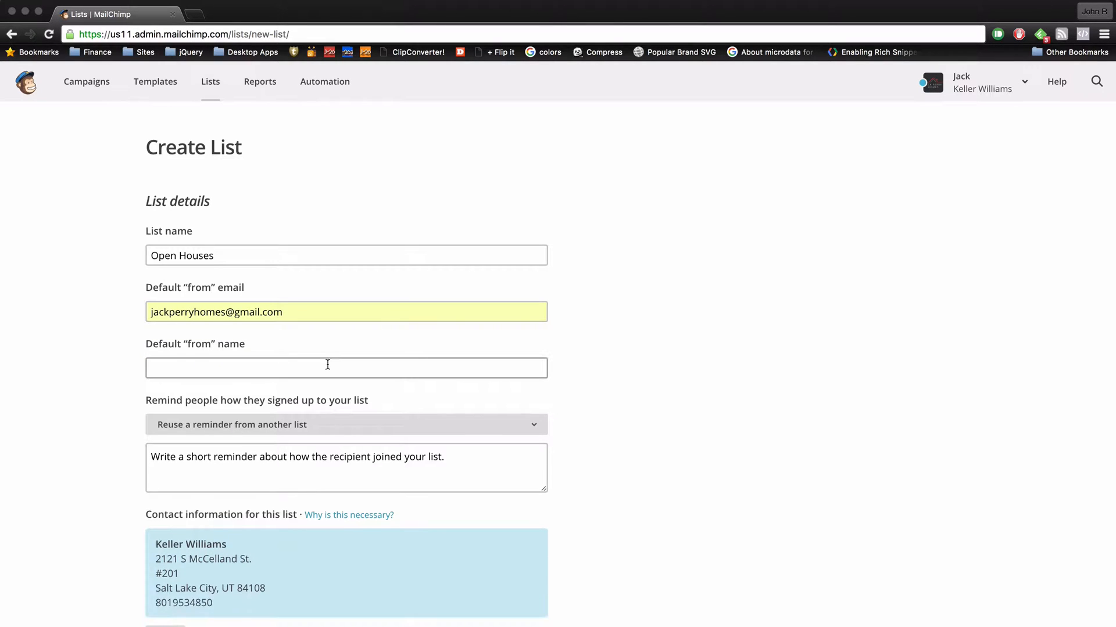
left_click(345, 368)
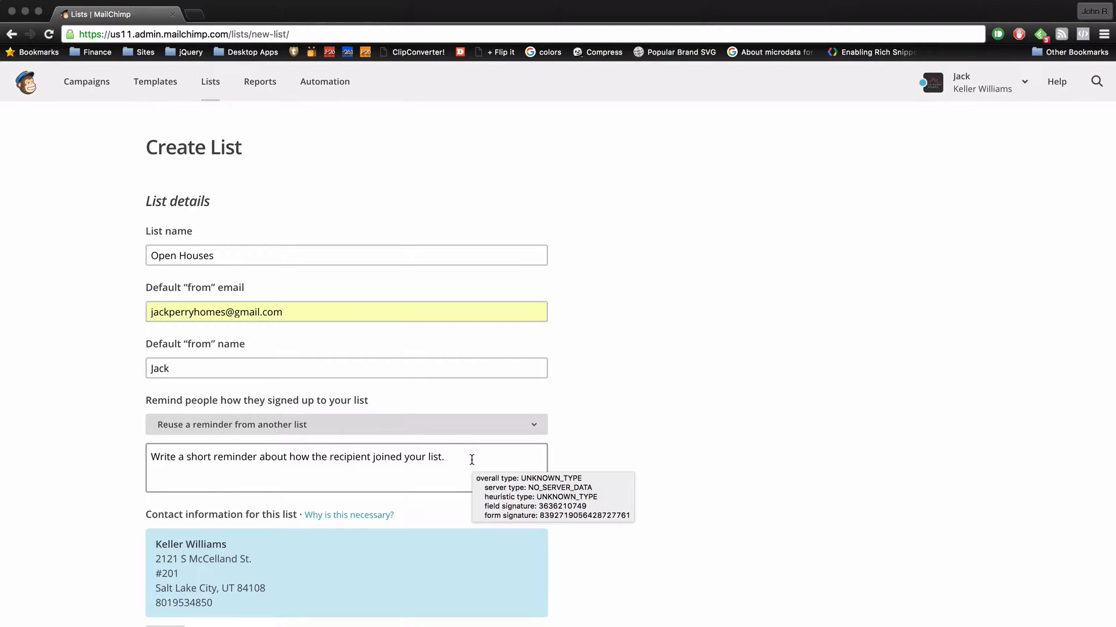
type("You signed up for this")
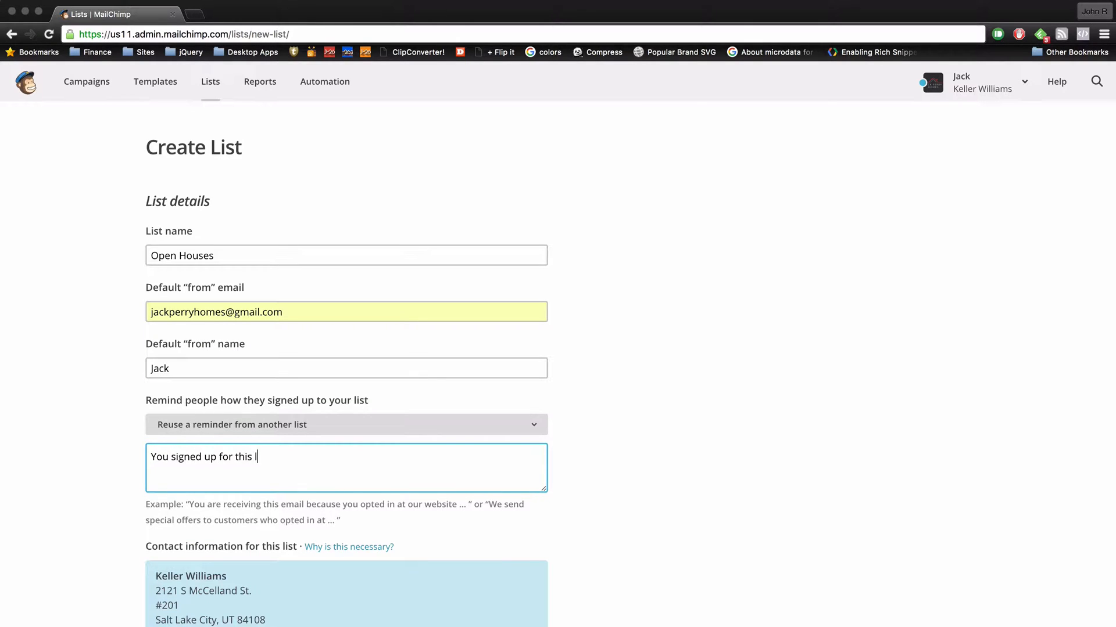
type("list on our websit")
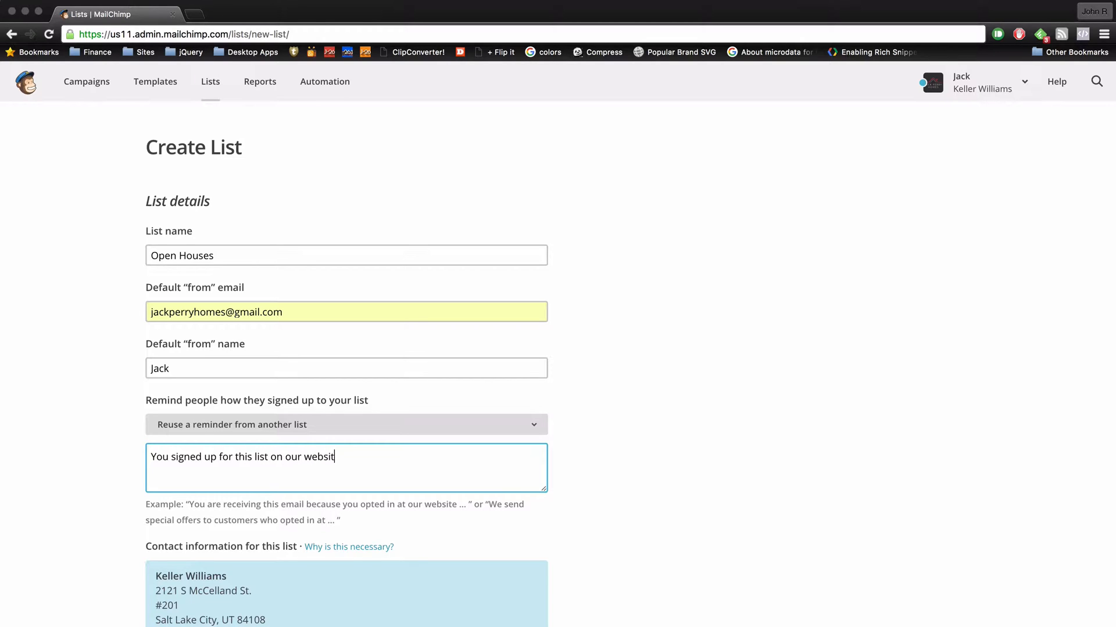
scroll("down", 3)
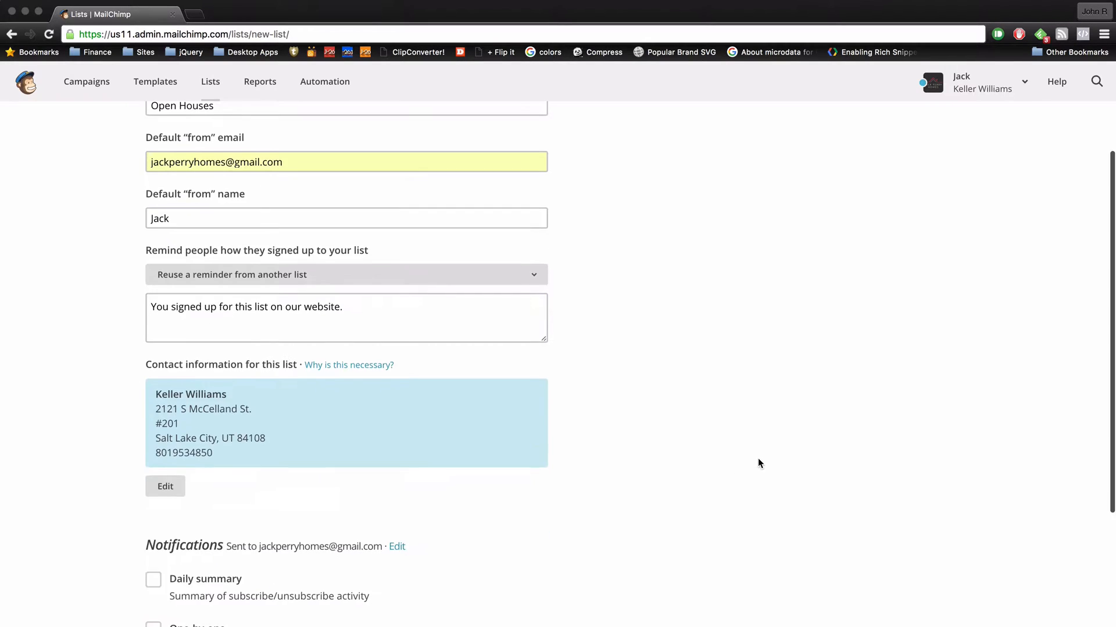
scroll("down", 3)
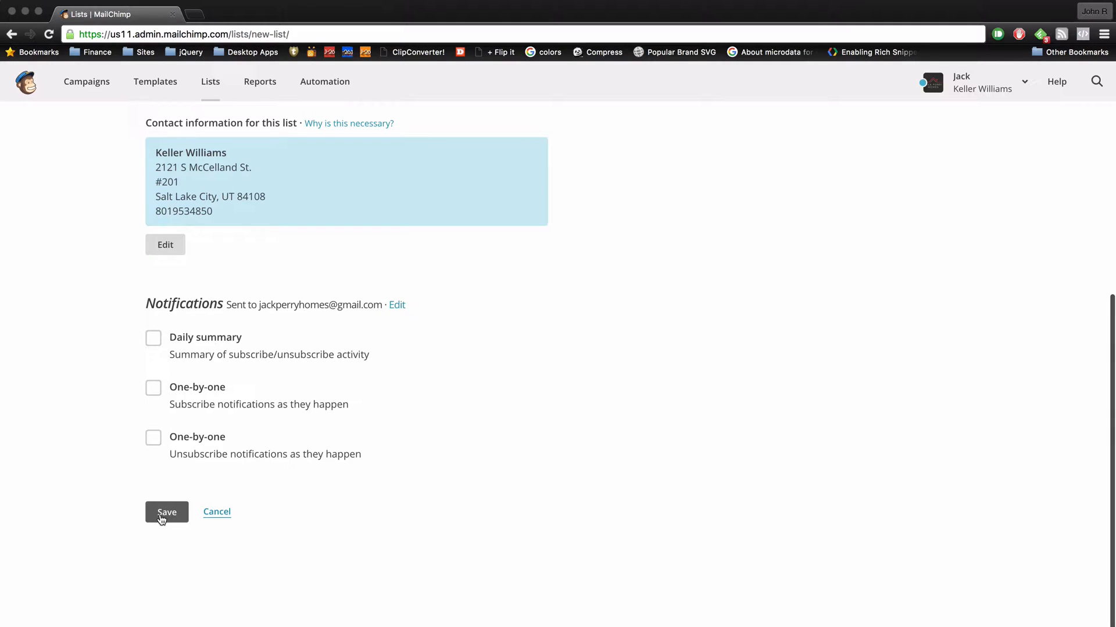
- Save the Open Houses list and show its Naked embedded signup form code
left_click(167, 512)
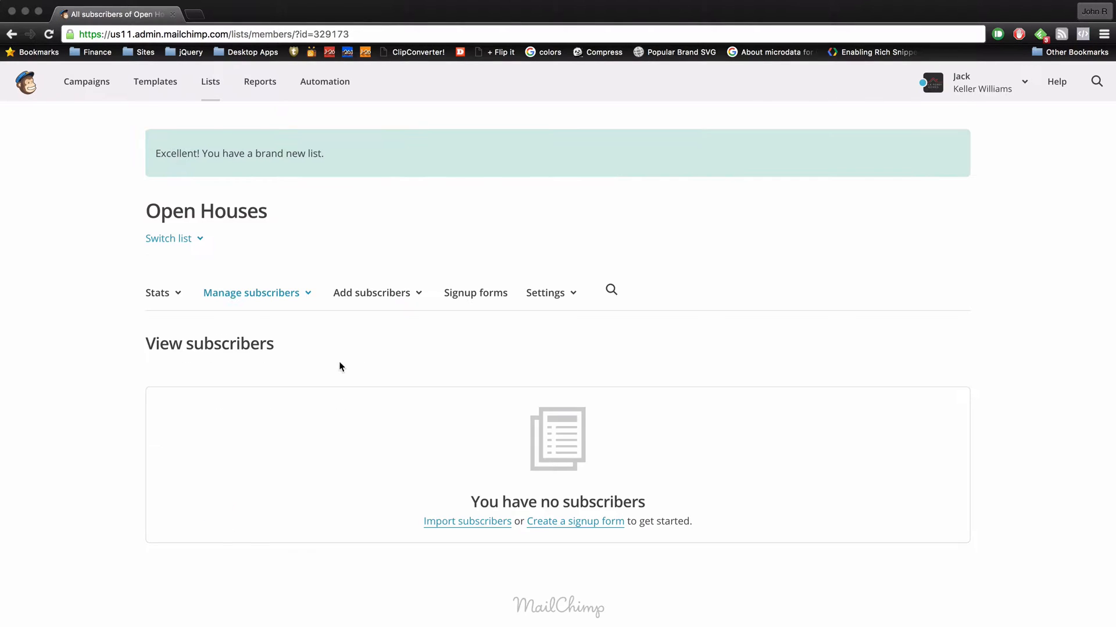
mouse_move(835, 336)
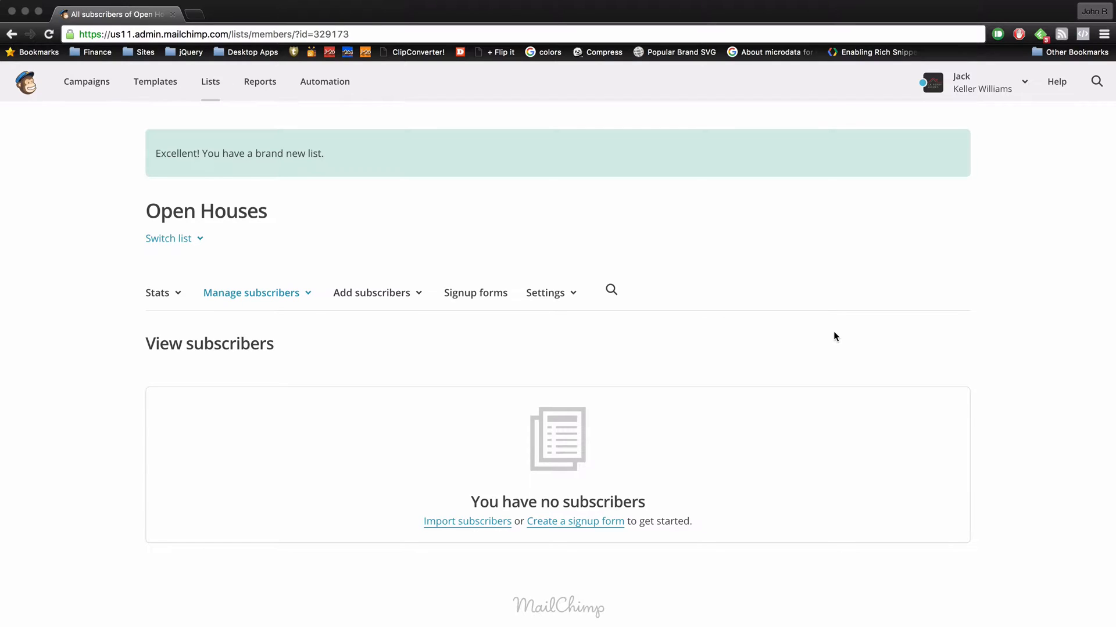
mouse_move(575, 521)
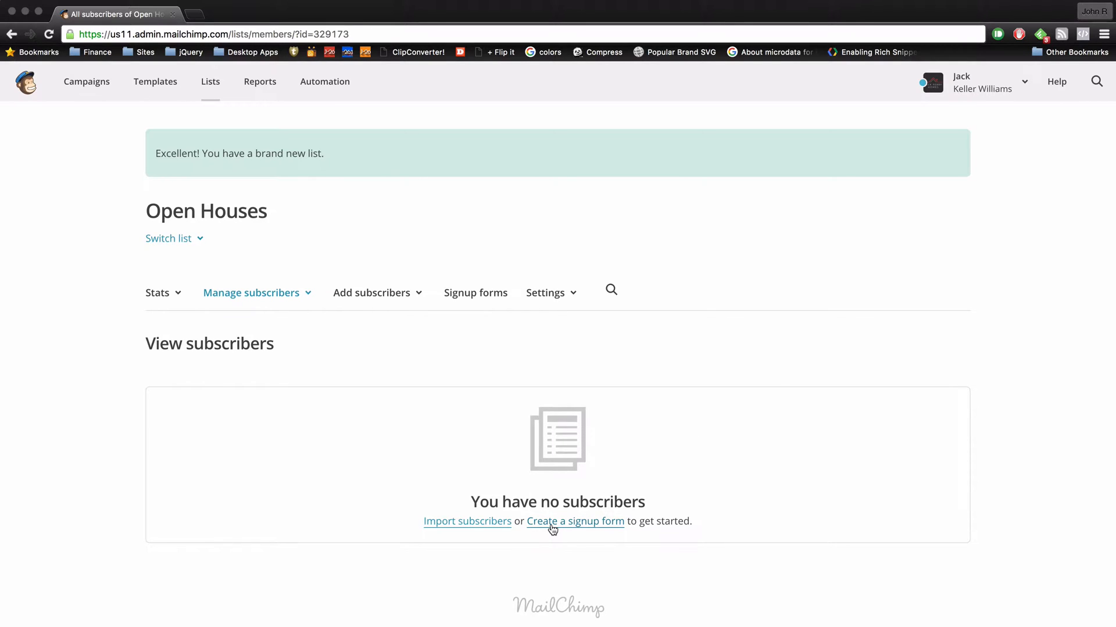
left_click(575, 522)
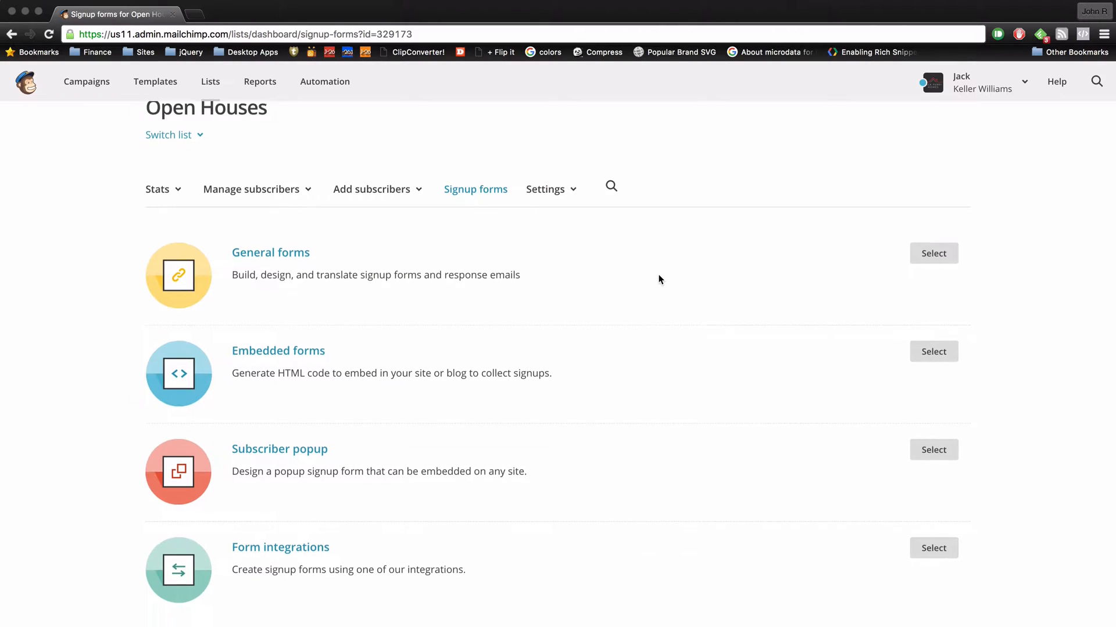
left_click(934, 341)
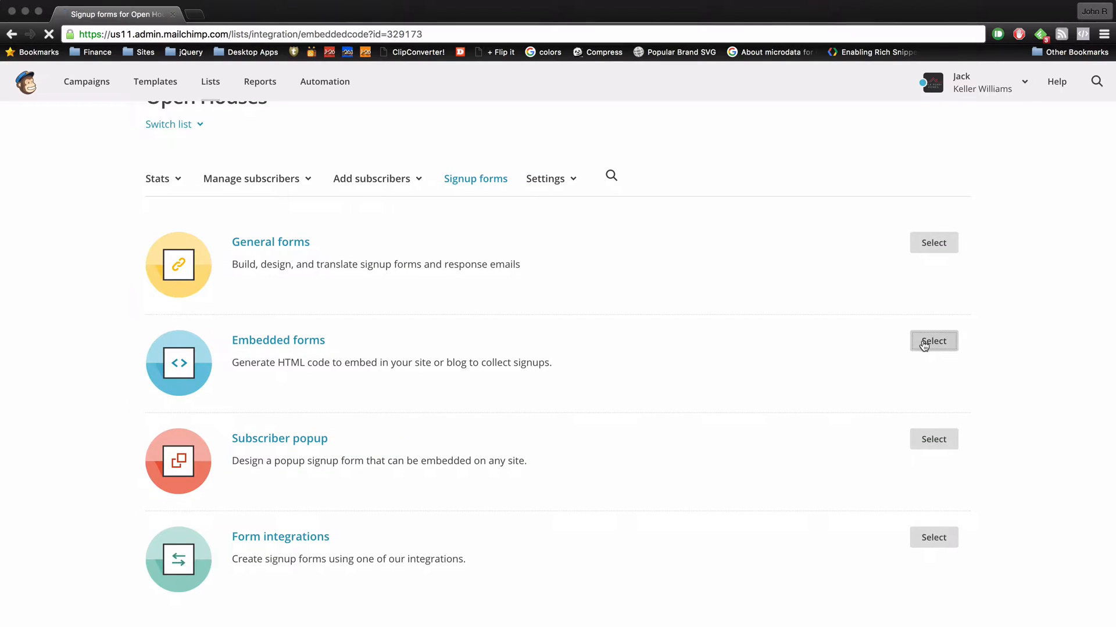
left_click(934, 341)
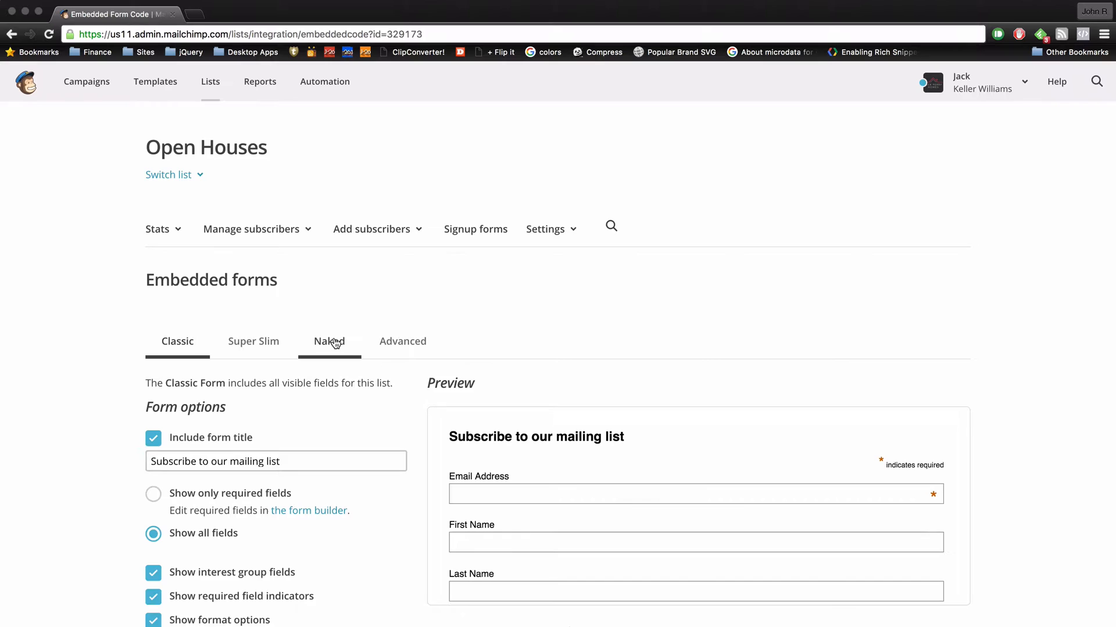
left_click(329, 341)
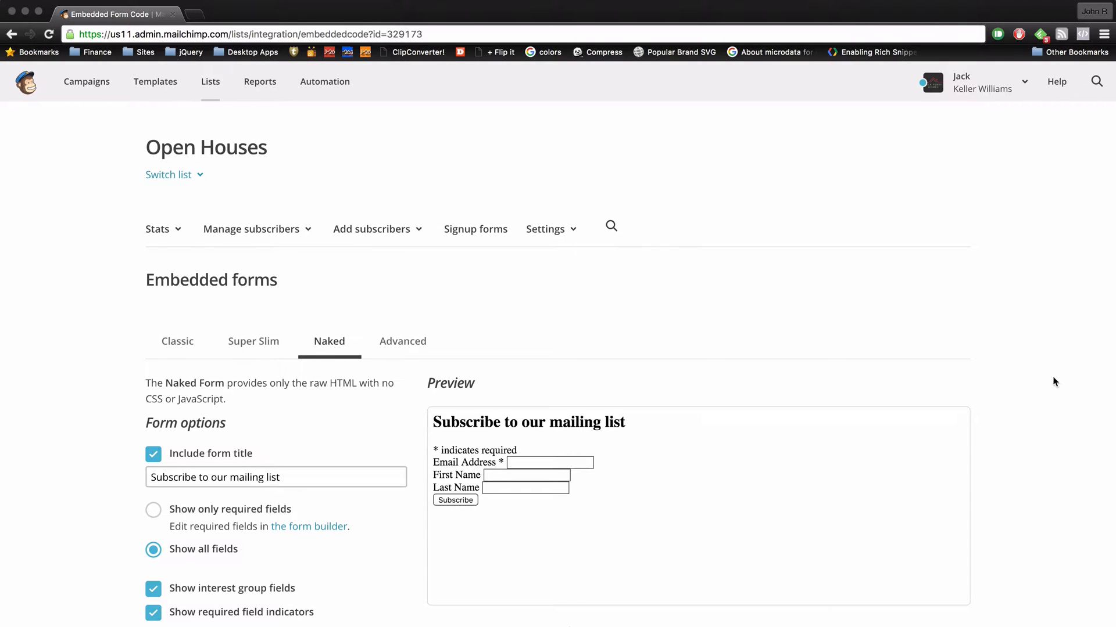
- Scroll down to the 'Copy/paste onto your site' code box for the Naked form
scroll("down", 3)
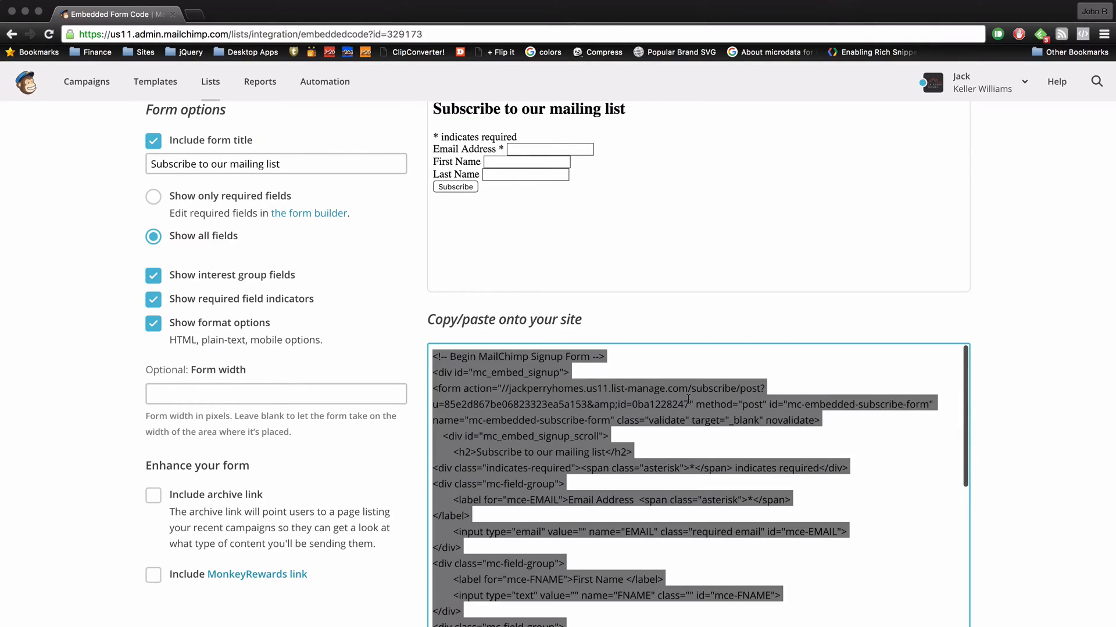
mouse_move(899, 333)
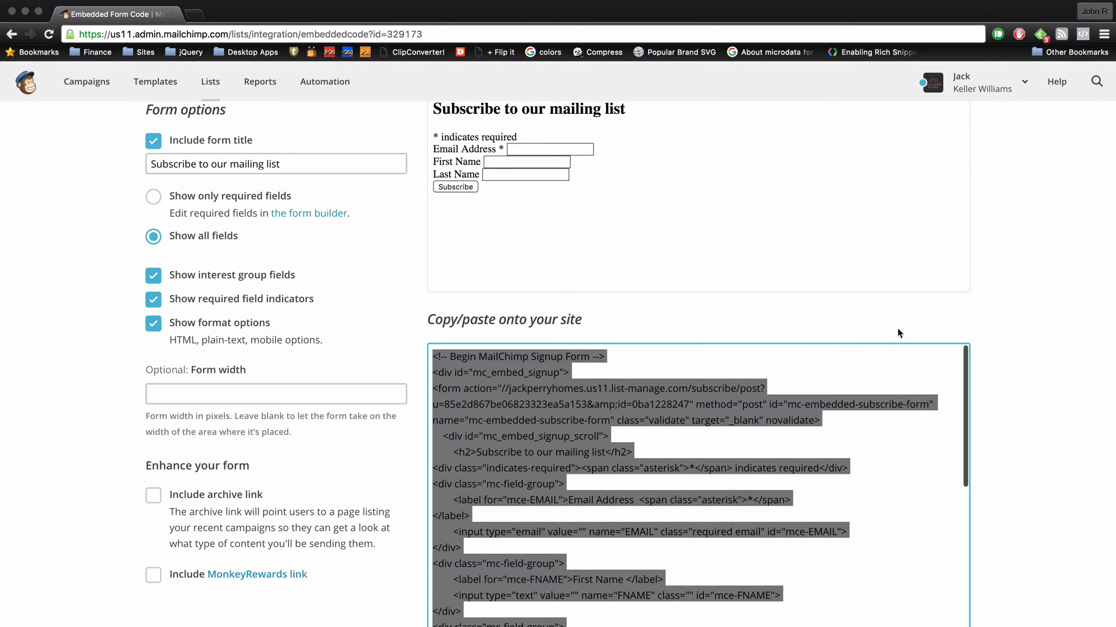
mouse_move(633, 425)
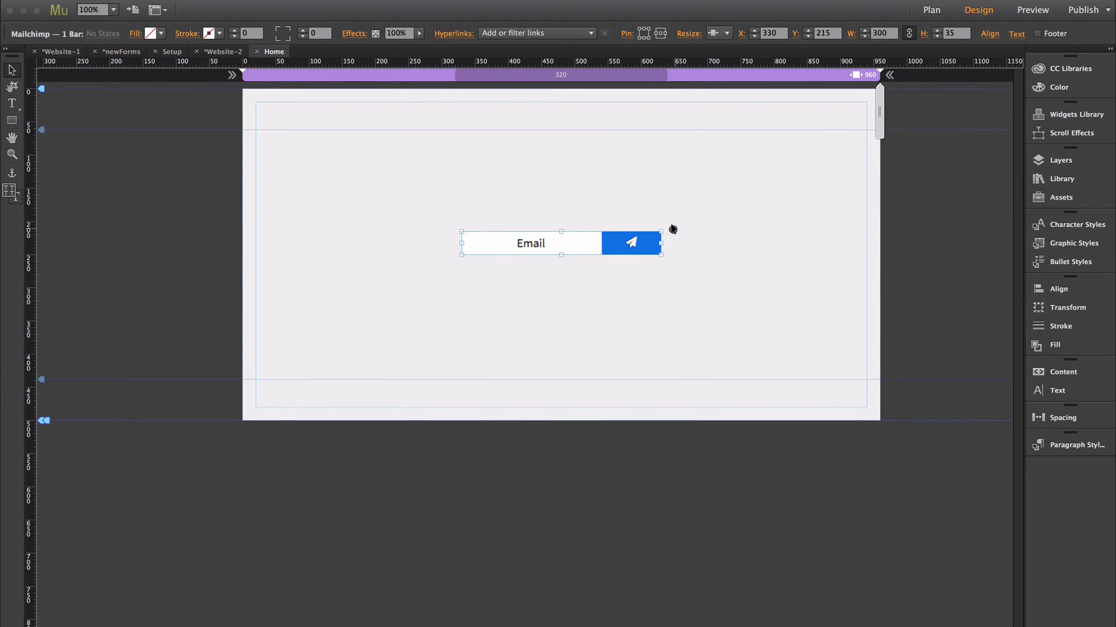
- Paste the Open Houses subscribe address into the MailChimp 1 Bar widget's Form Action Code
left_click(672, 230)
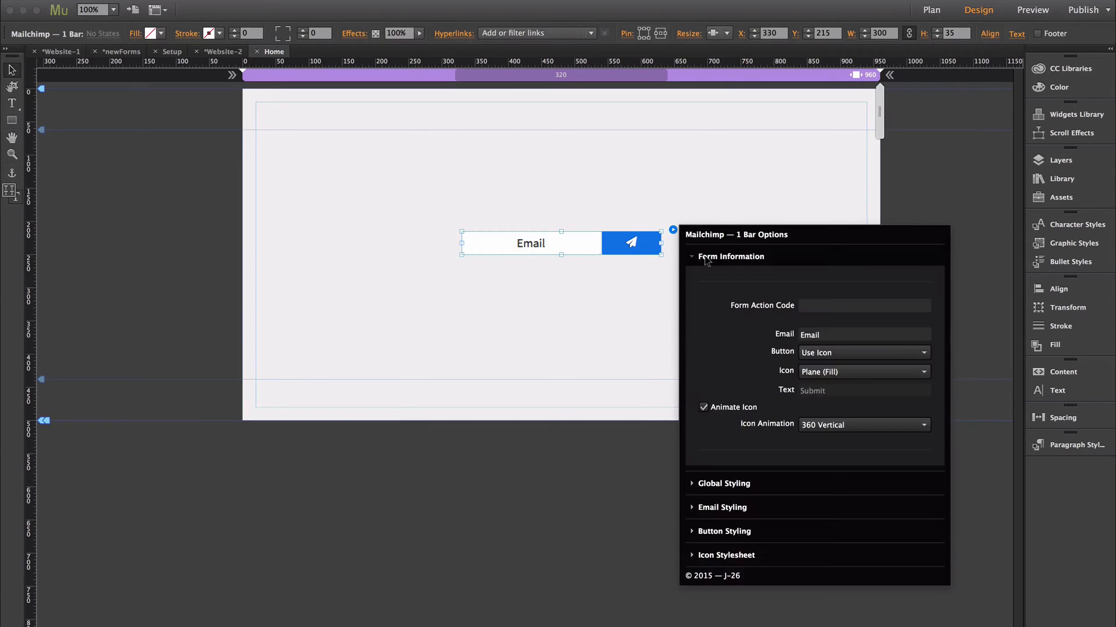
left_click(863, 306)
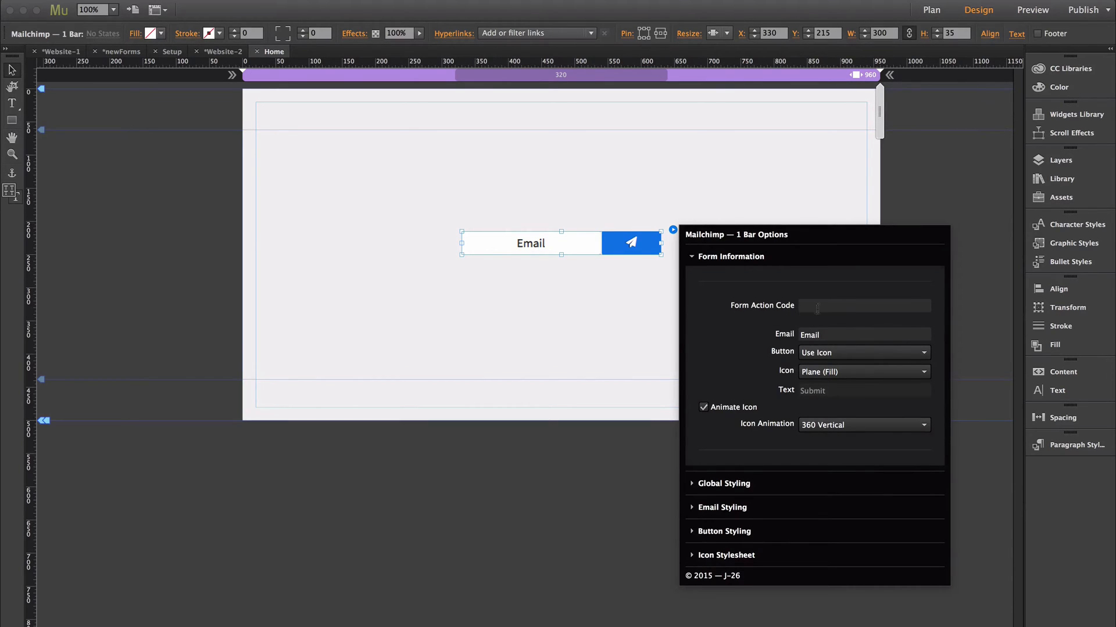
type("3323ea5a153&amp;id=0ba1228247")
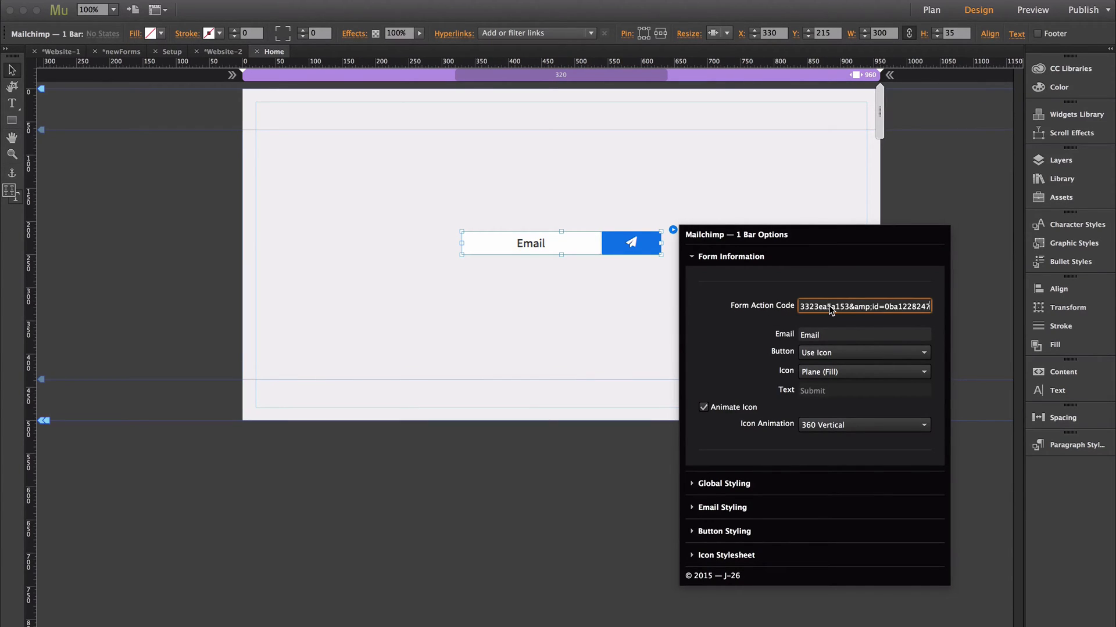